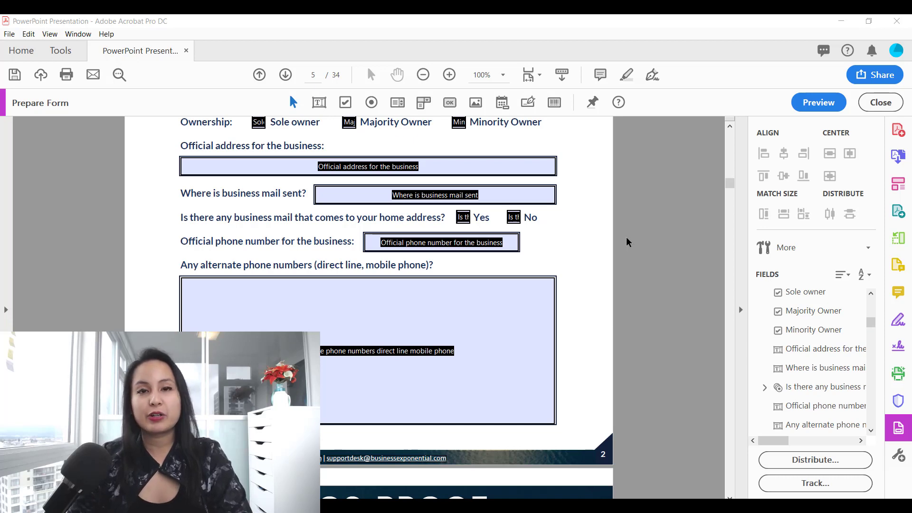
pyautogui.moveTo(622, 249)
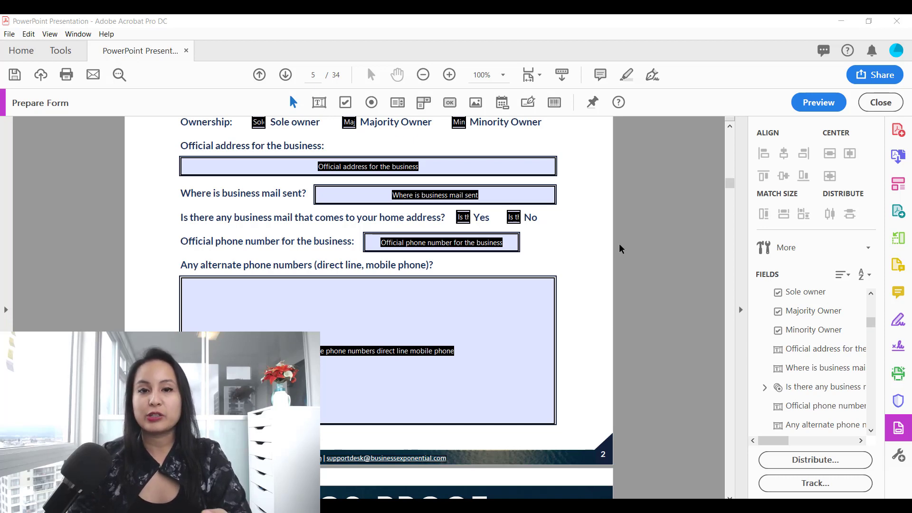
pyautogui.moveTo(898, 427)
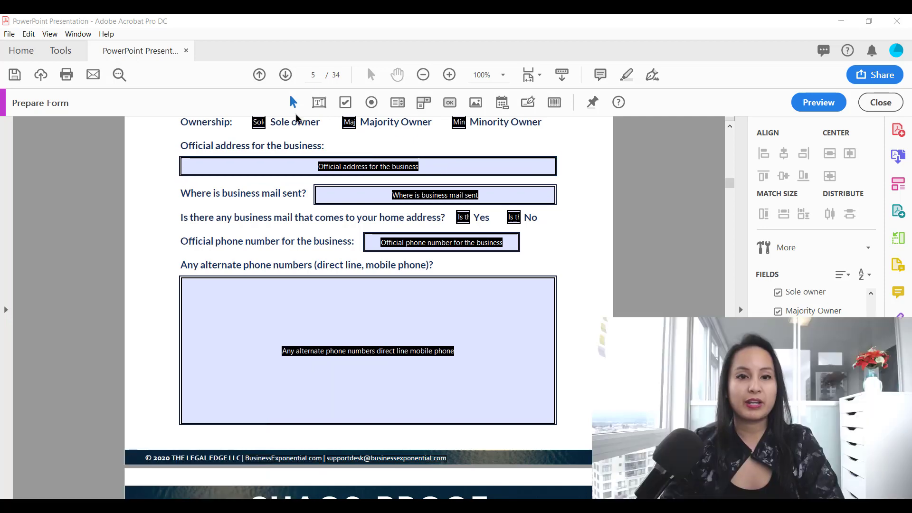
# Draw a large text field over page 2's Basic Business Documents & Info paragraph.
pyautogui.click(368, 166)
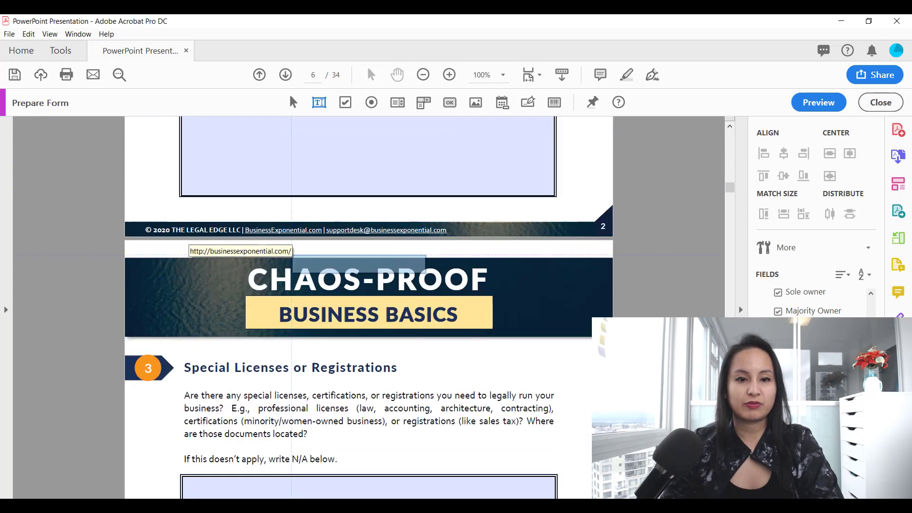
pyautogui.click(258, 74)
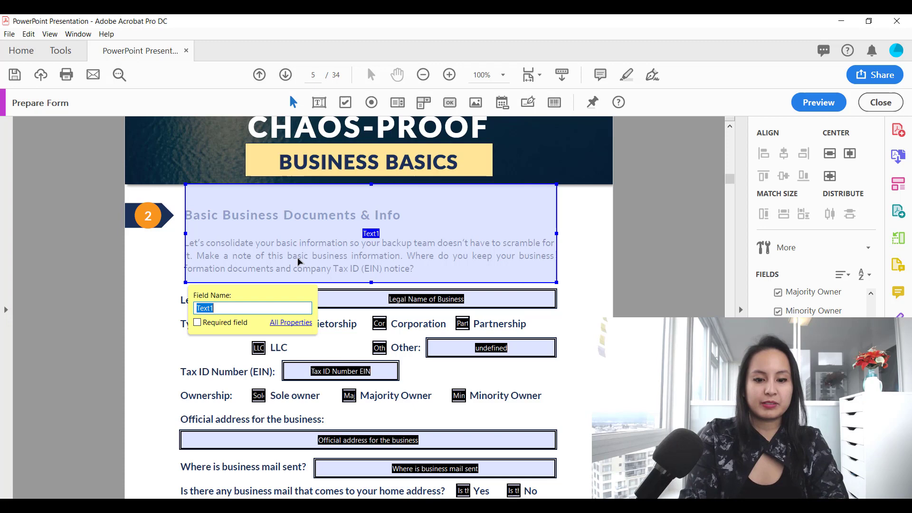
# Name the field 'Test 1' and enable Multi-line in its Options properties.
pyautogui.write('Test 1')
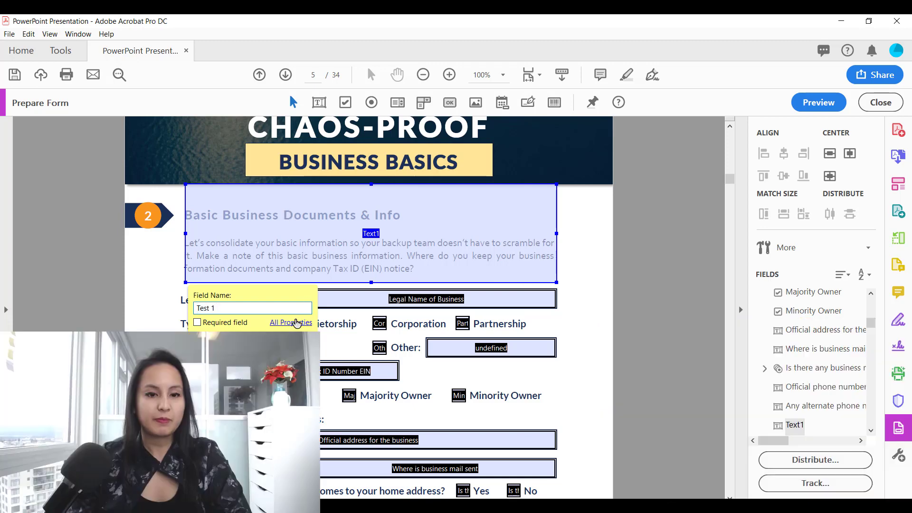
pyautogui.click(290, 322)
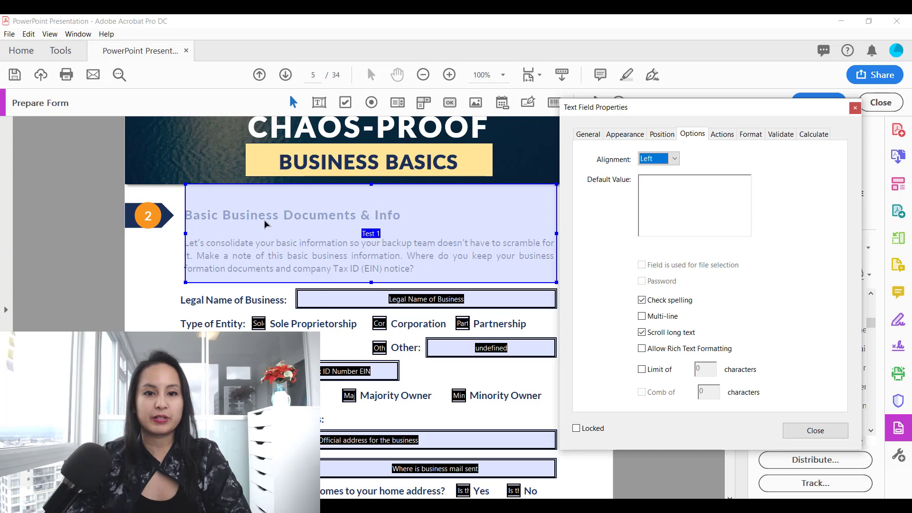
pyautogui.moveTo(311, 190)
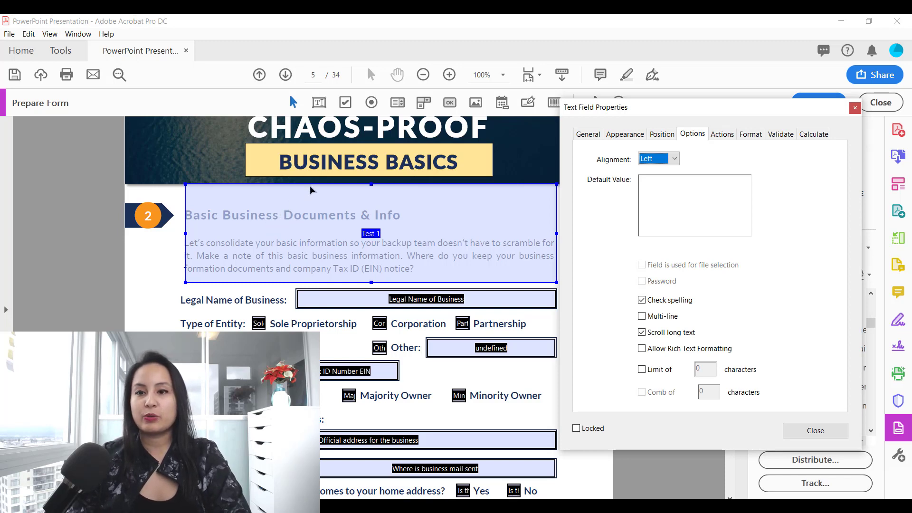
pyautogui.moveTo(697, 143)
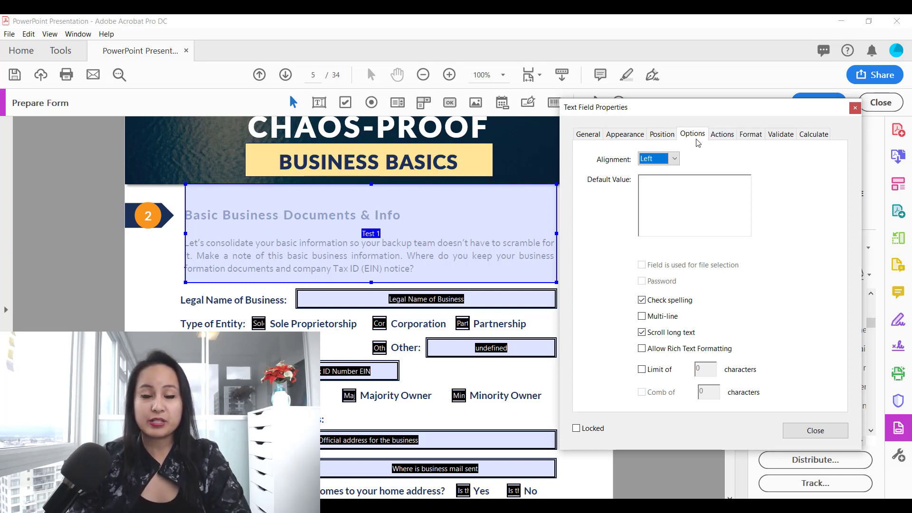
pyautogui.moveTo(462, 227)
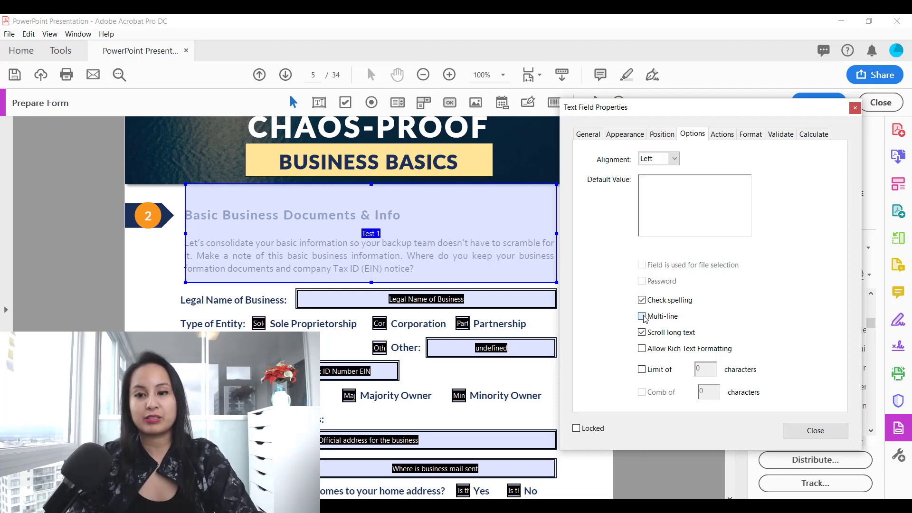
pyautogui.click(641, 315)
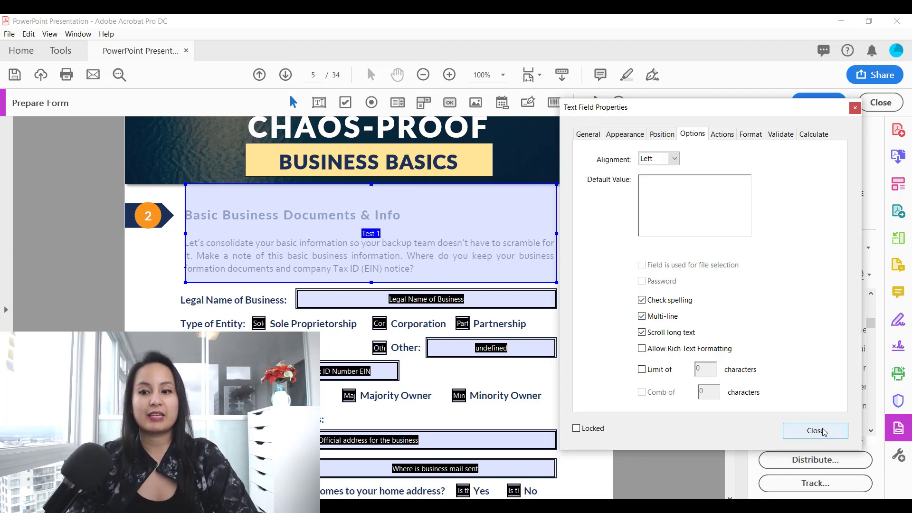
pyautogui.click(814, 430)
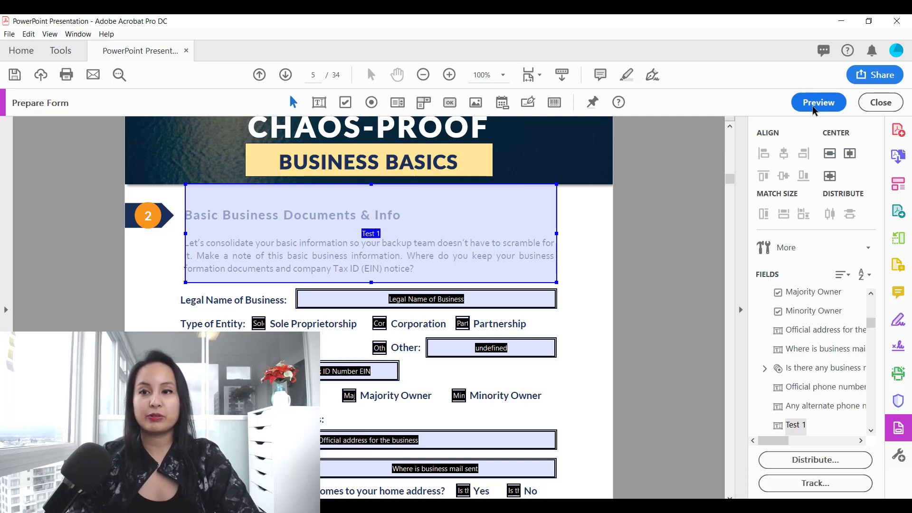
# Preview the form, type 'dfgkjdlfkjgldkjfg' into Test 1 to see it wrap, then return to editing.
pyautogui.click(817, 102)
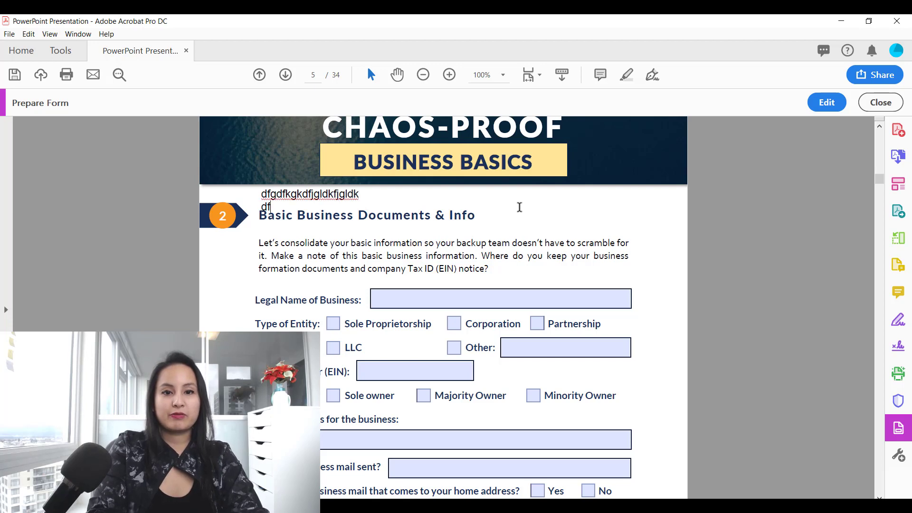
pyautogui.write('dfgkjdlfkjgldkjfg')
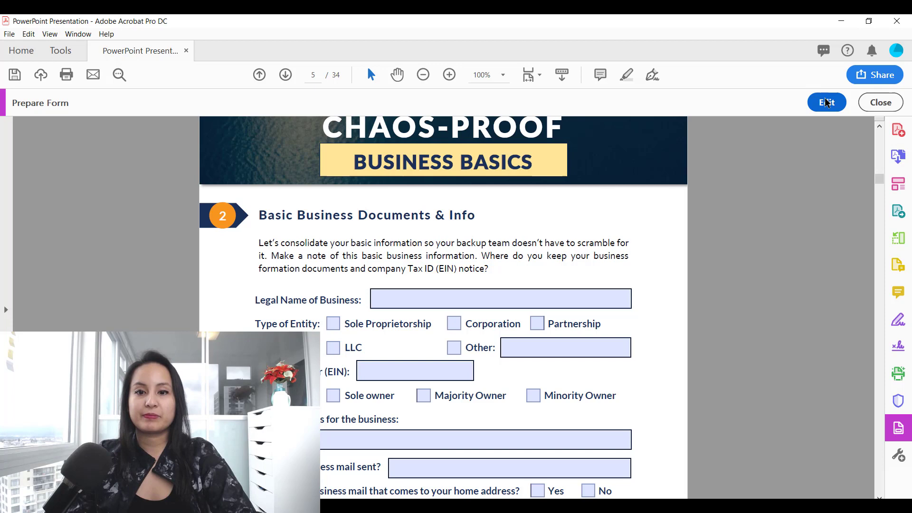
pyautogui.click(825, 102)
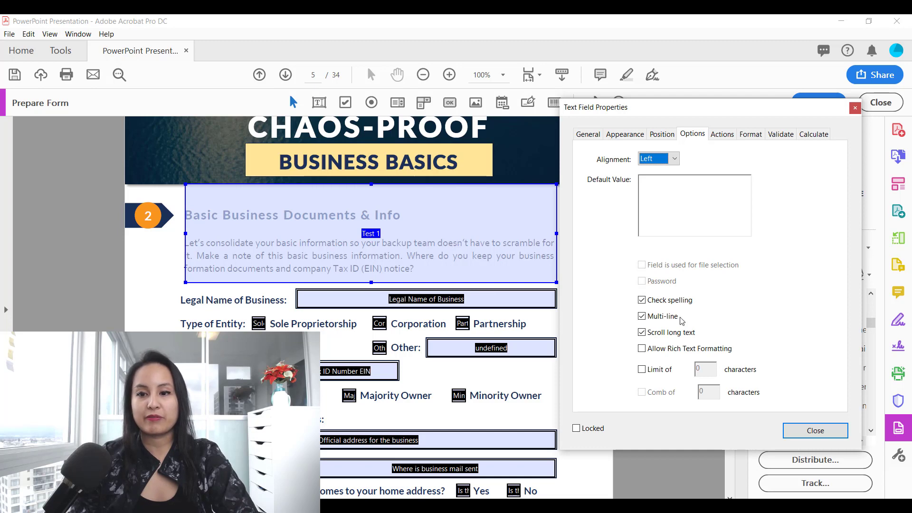
# Untick Multi-line on Test 1's Options tab and close the properties.
pyautogui.click(641, 316)
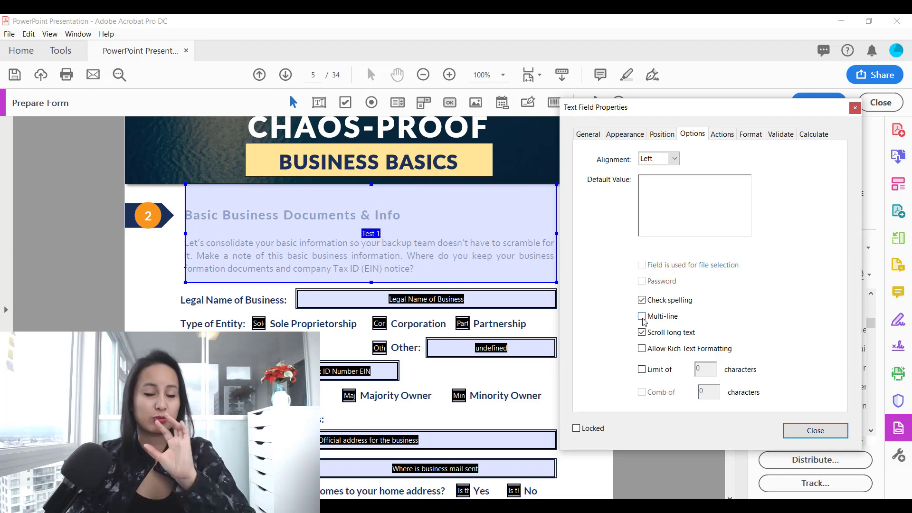
pyautogui.click(642, 316)
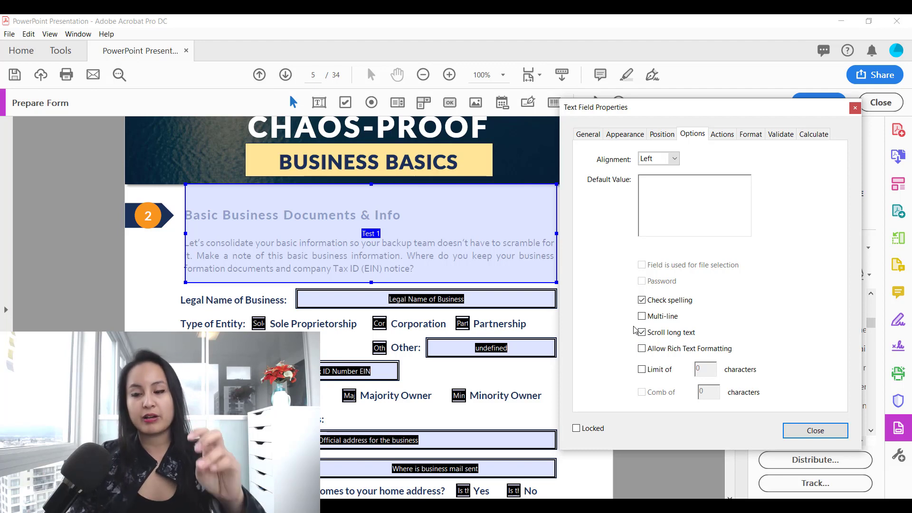
pyautogui.click(814, 431)
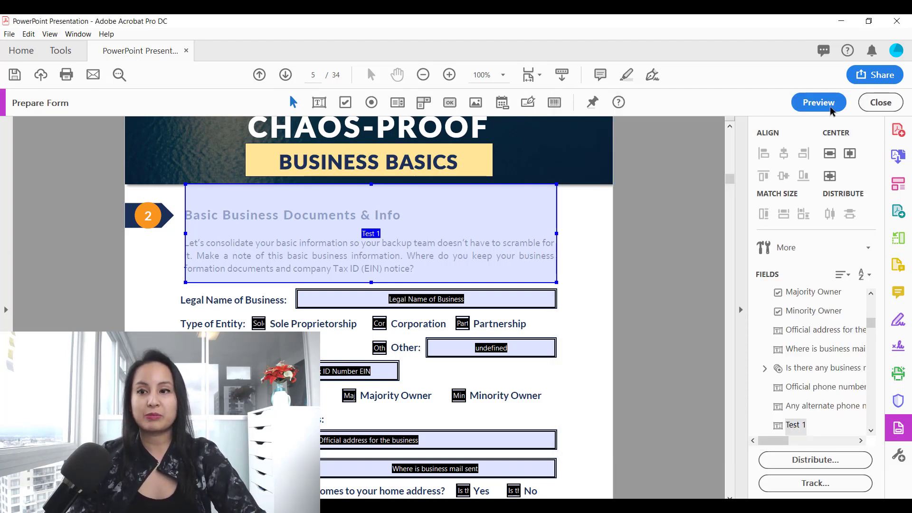
# Preview the form and type 's;dlkfs;kdf;' into Test 1 to check single-line entry.
pyautogui.click(817, 103)
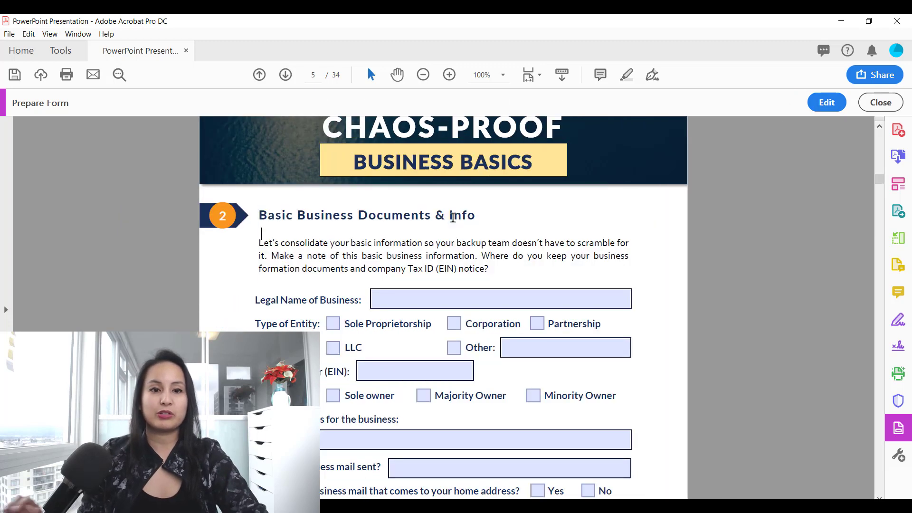
pyautogui.write('s;dlkfs;kdf;')
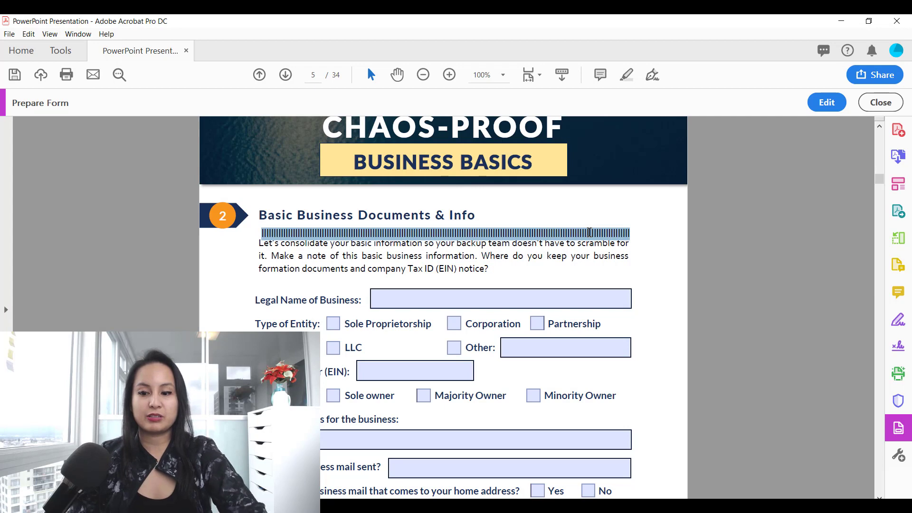
# Return to form editing and close Test 1's properties after re-enabling Multi-line.
pyautogui.click(825, 102)
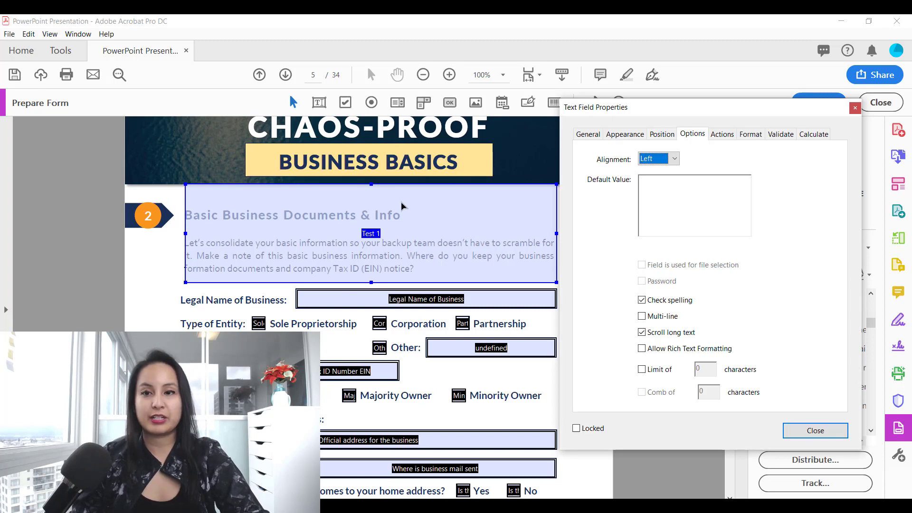
pyautogui.moveTo(642, 316)
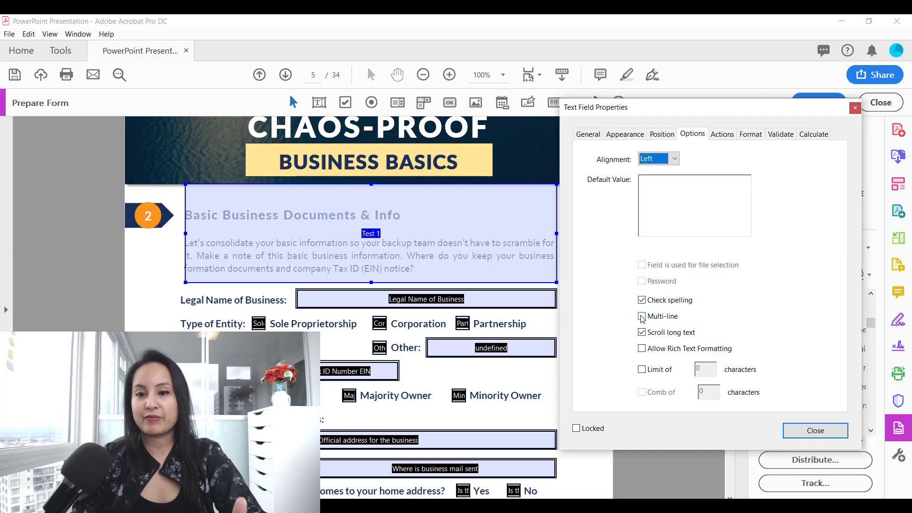
pyautogui.click(814, 430)
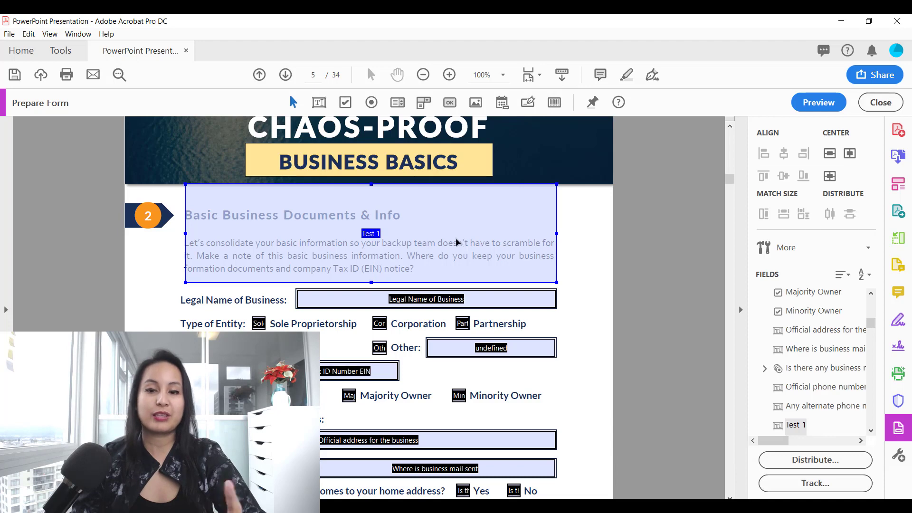
pyautogui.moveTo(567, 239)
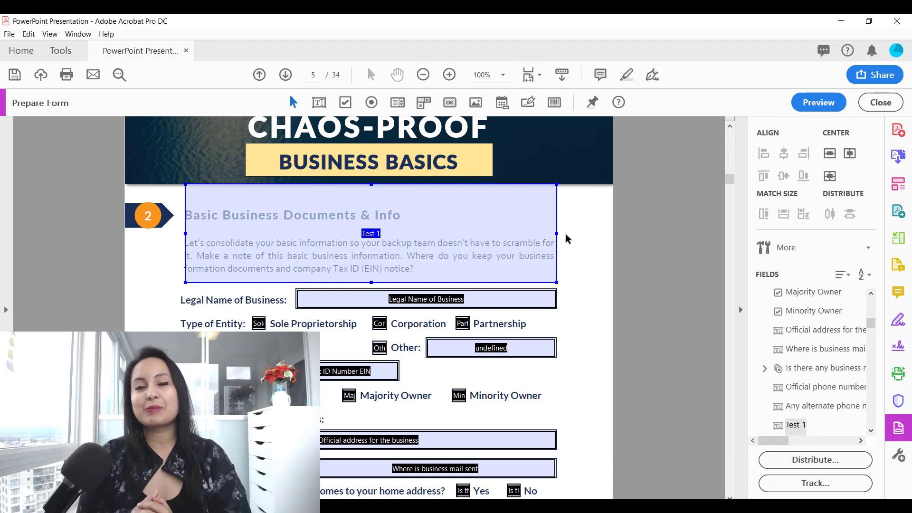